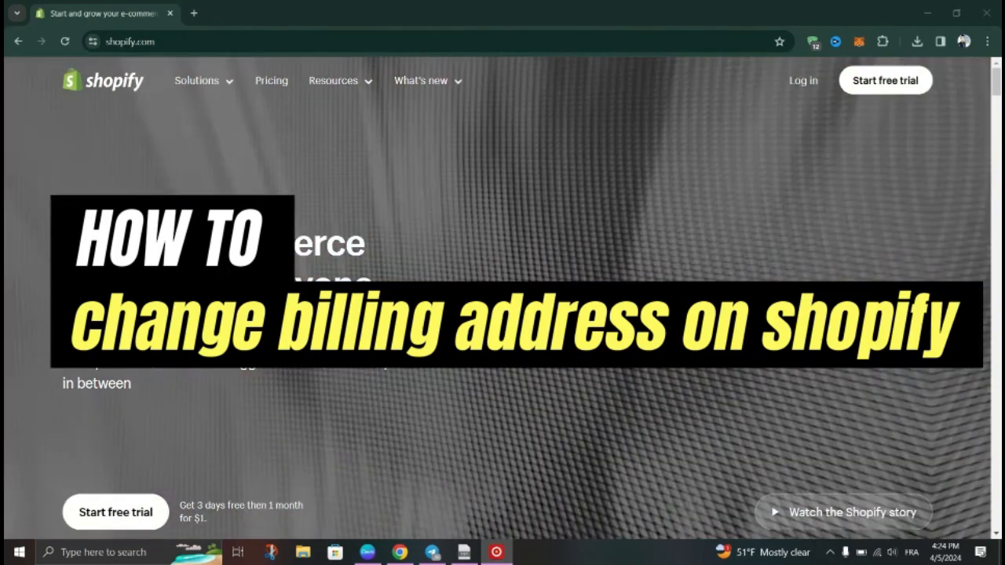
scroll(down, 3)
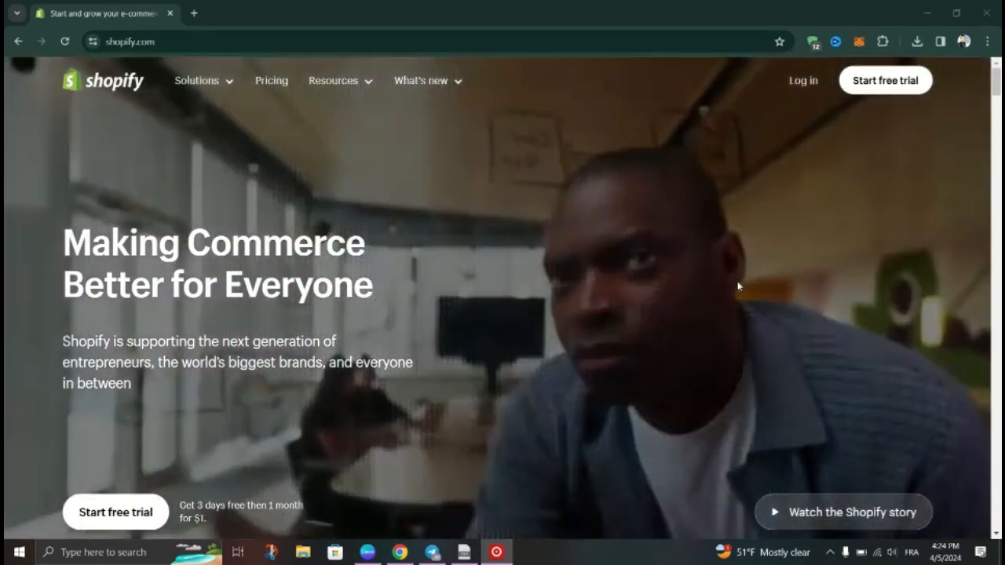
scroll(down, 3)
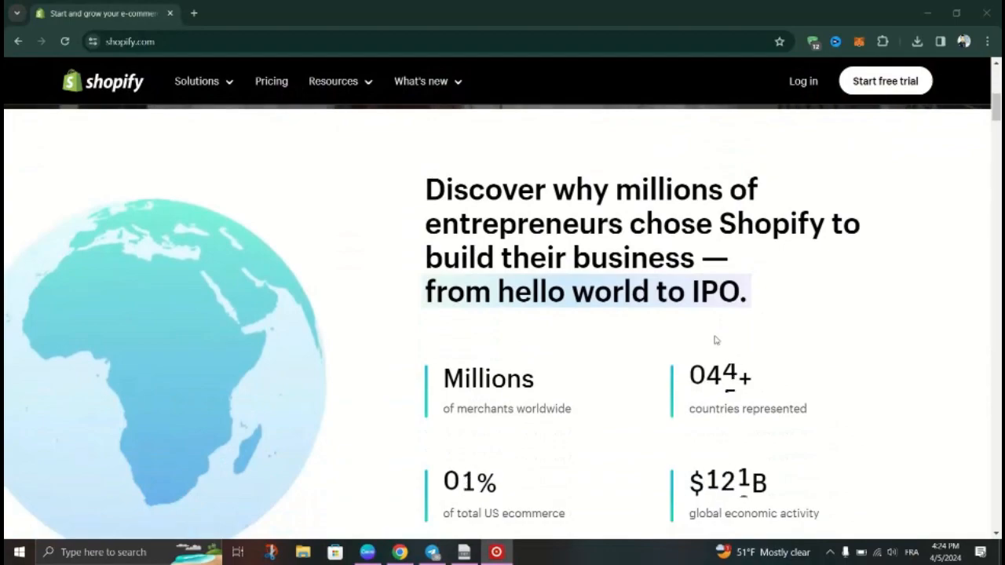